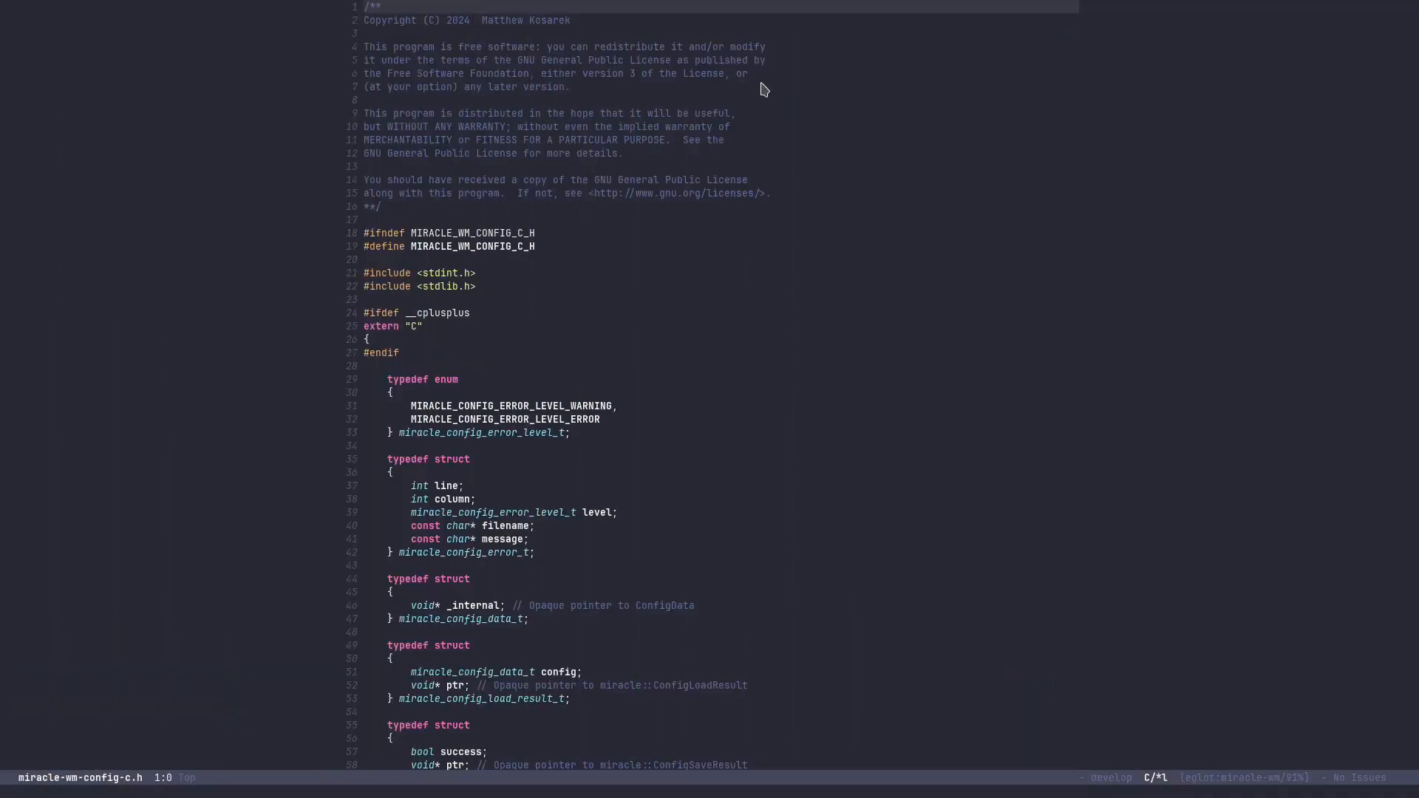
Scroll down through the General section of the Miracle Configuration Editor
scroll("down", 3)
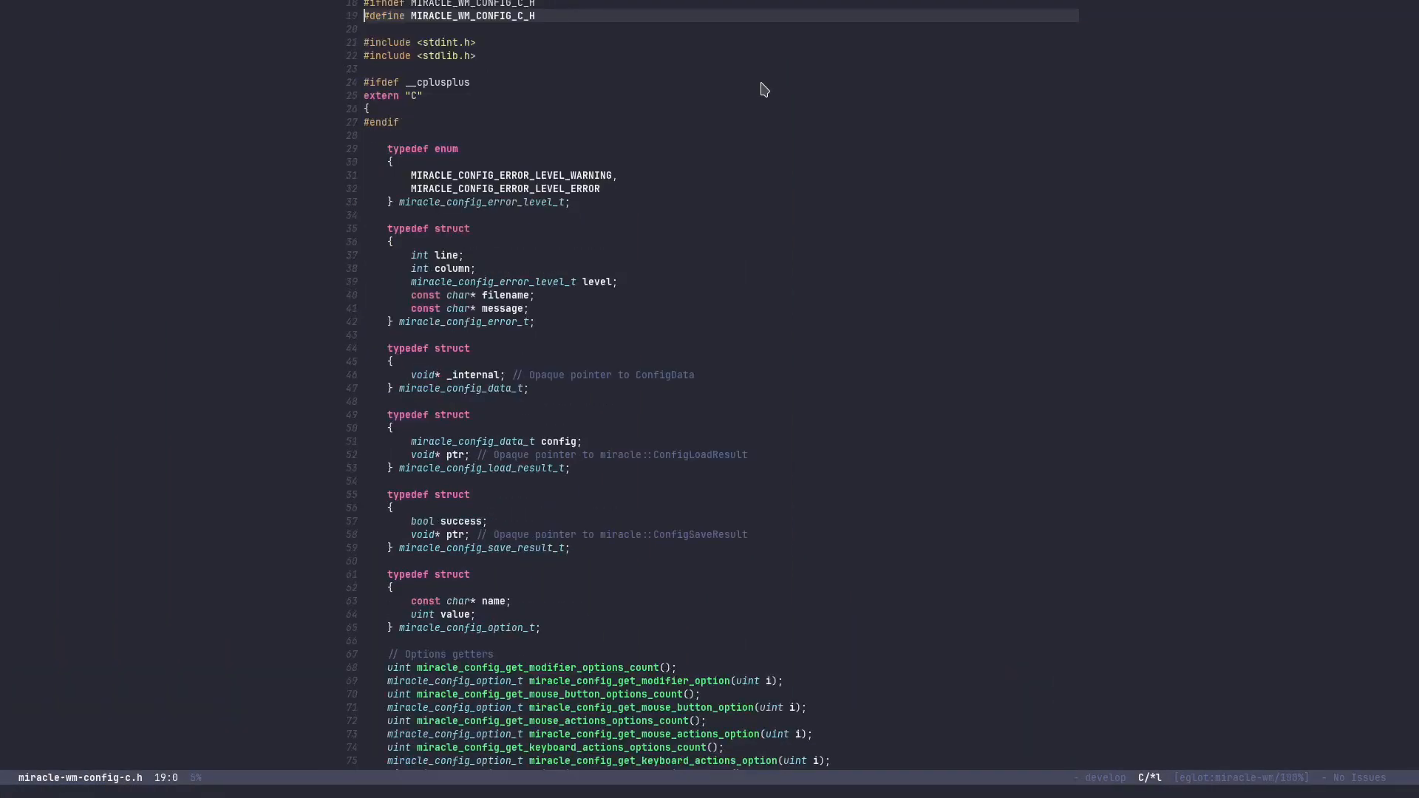
scroll("down", 3)
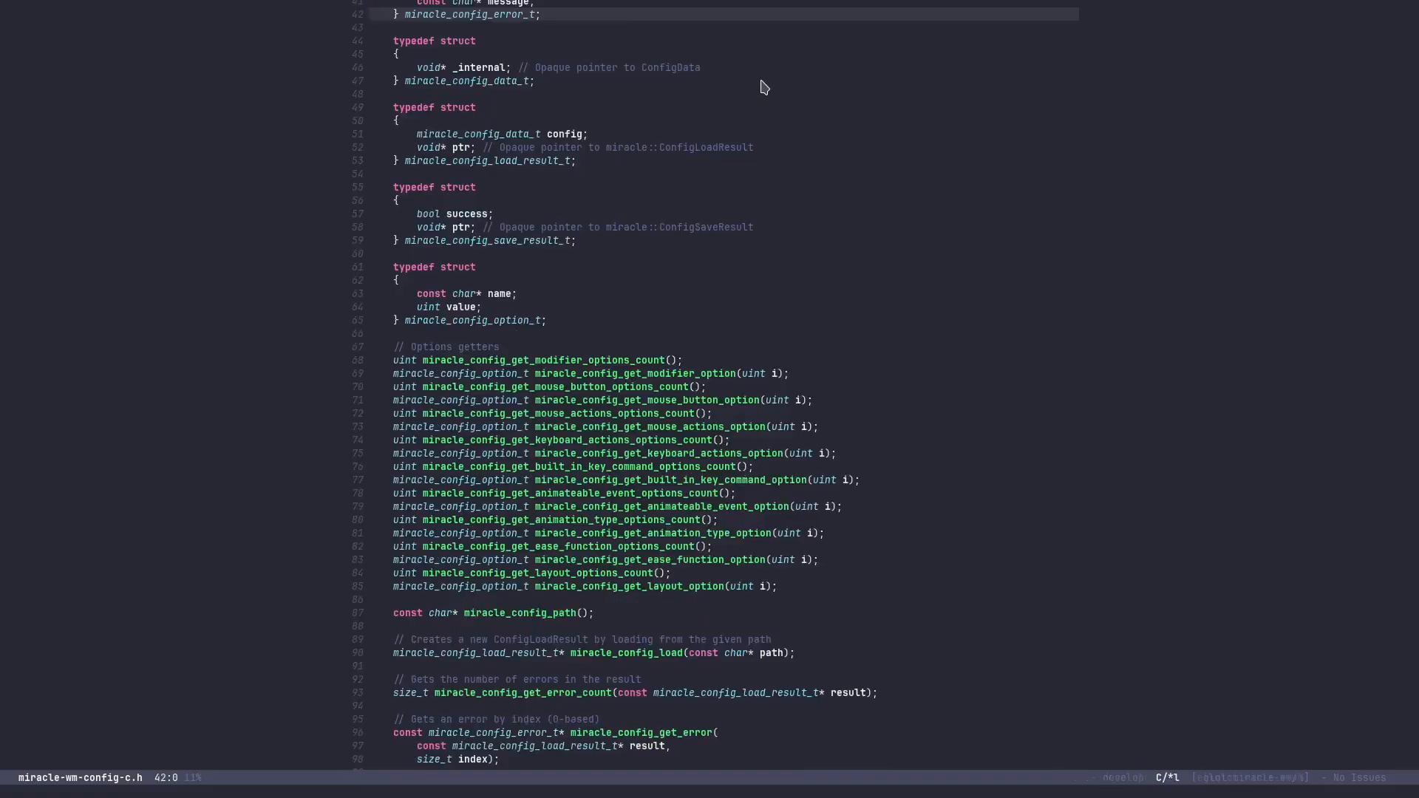
scroll("down", 3)
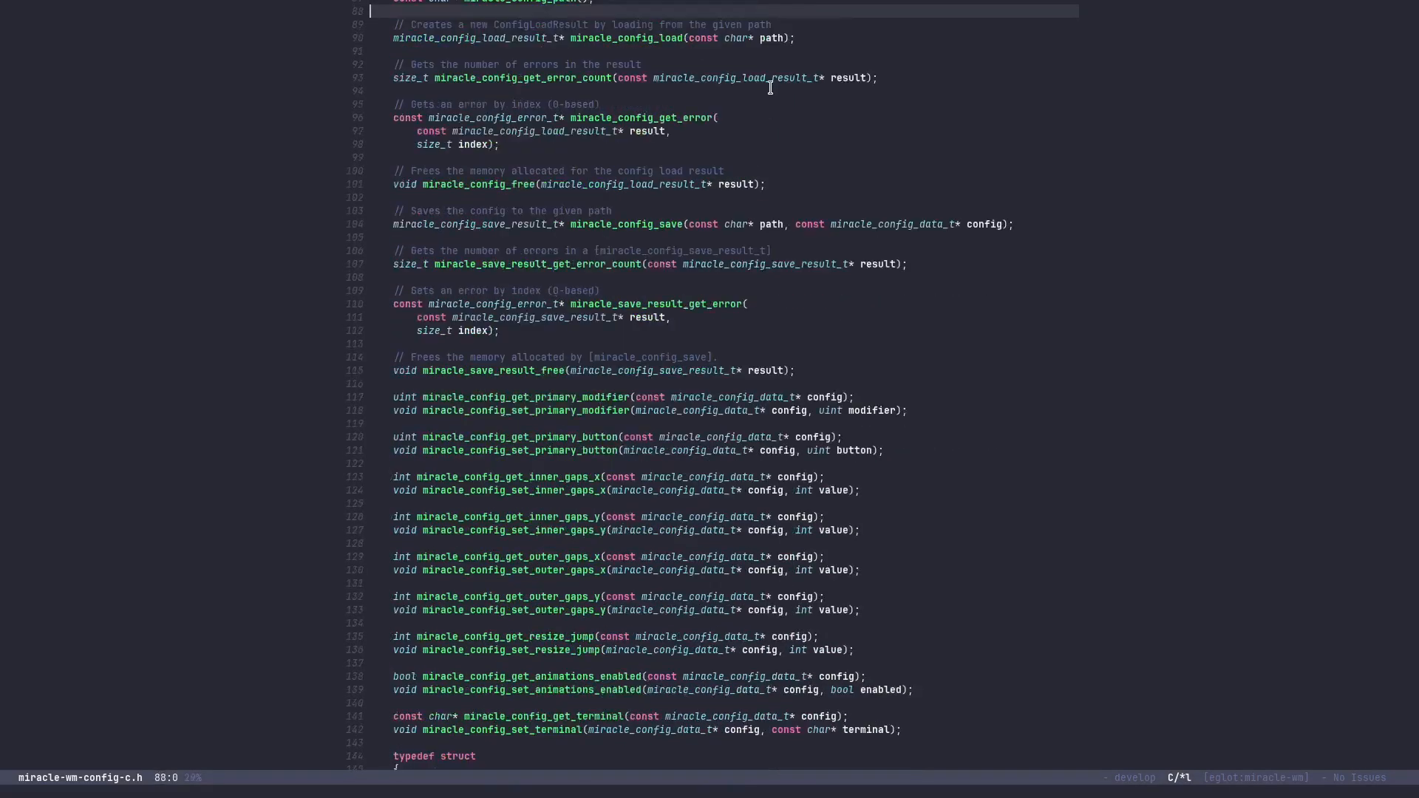
scroll("down", 3)
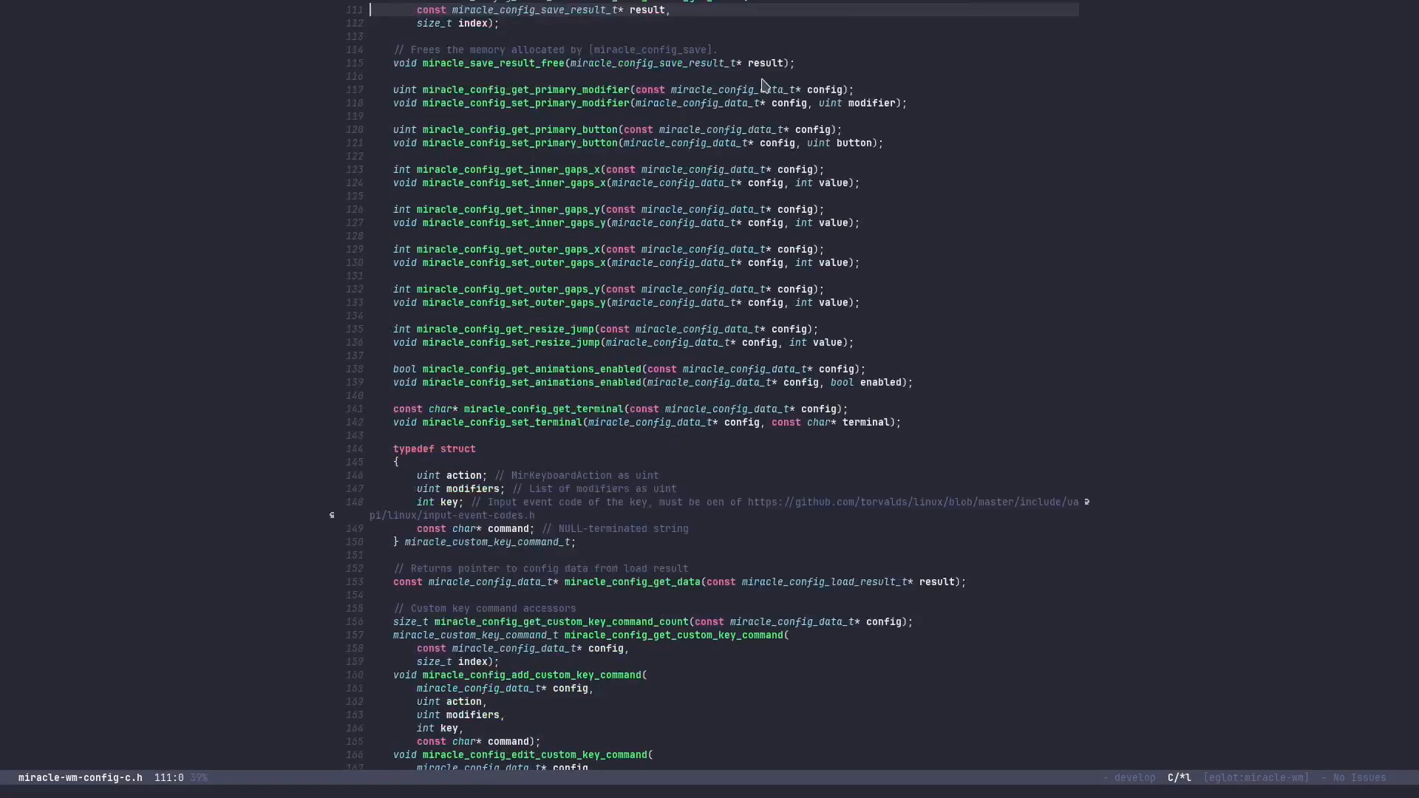
scroll("down", 3)
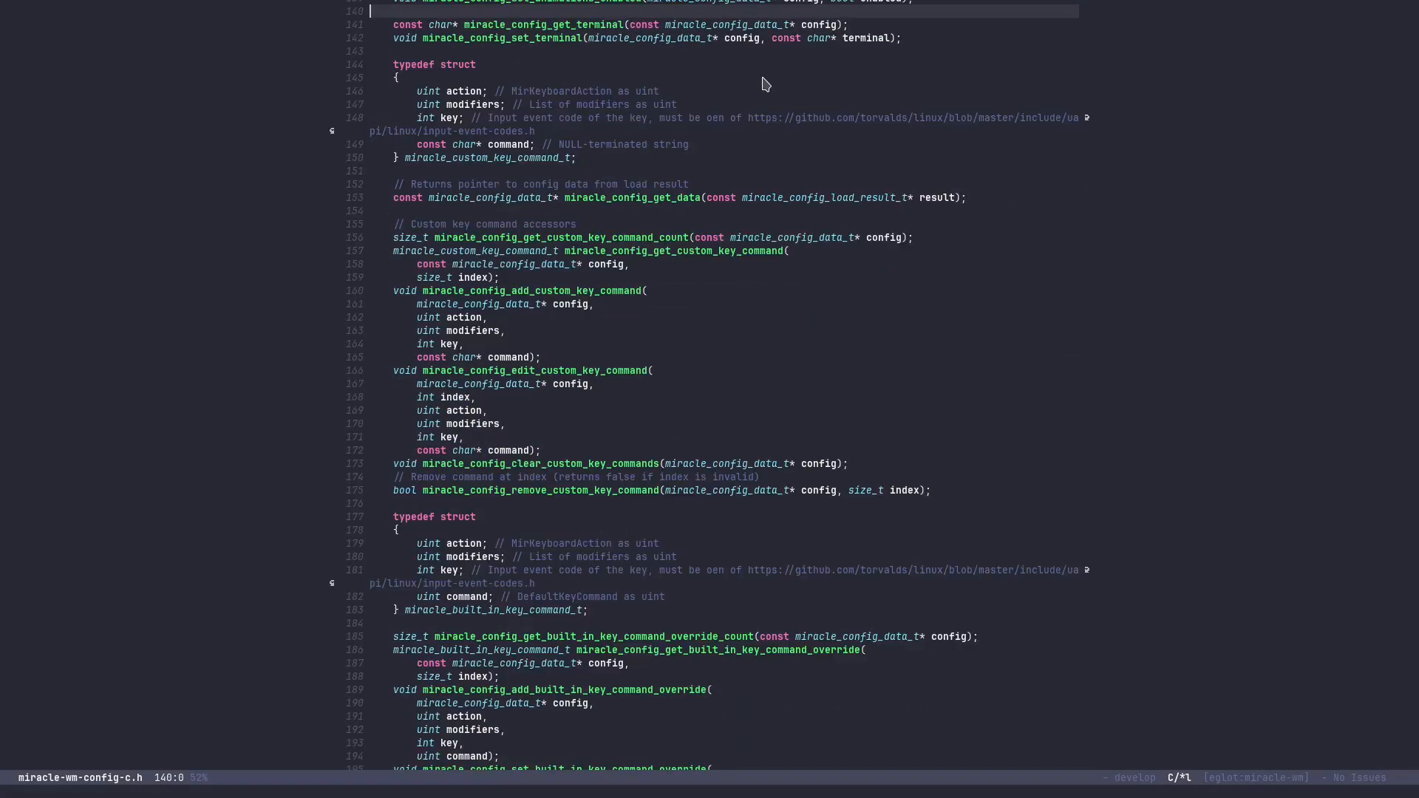
scroll("down", 3)
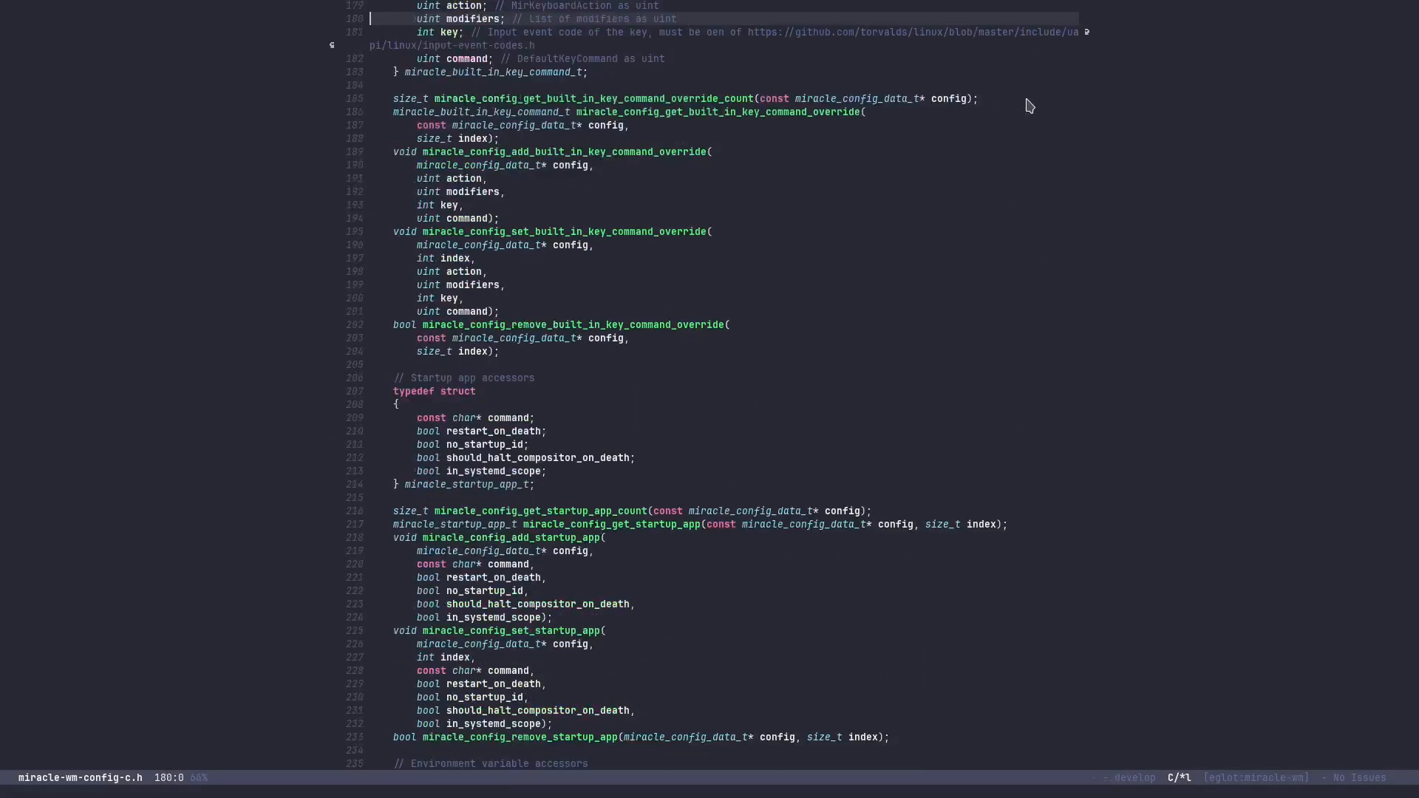
scroll("down", 3)
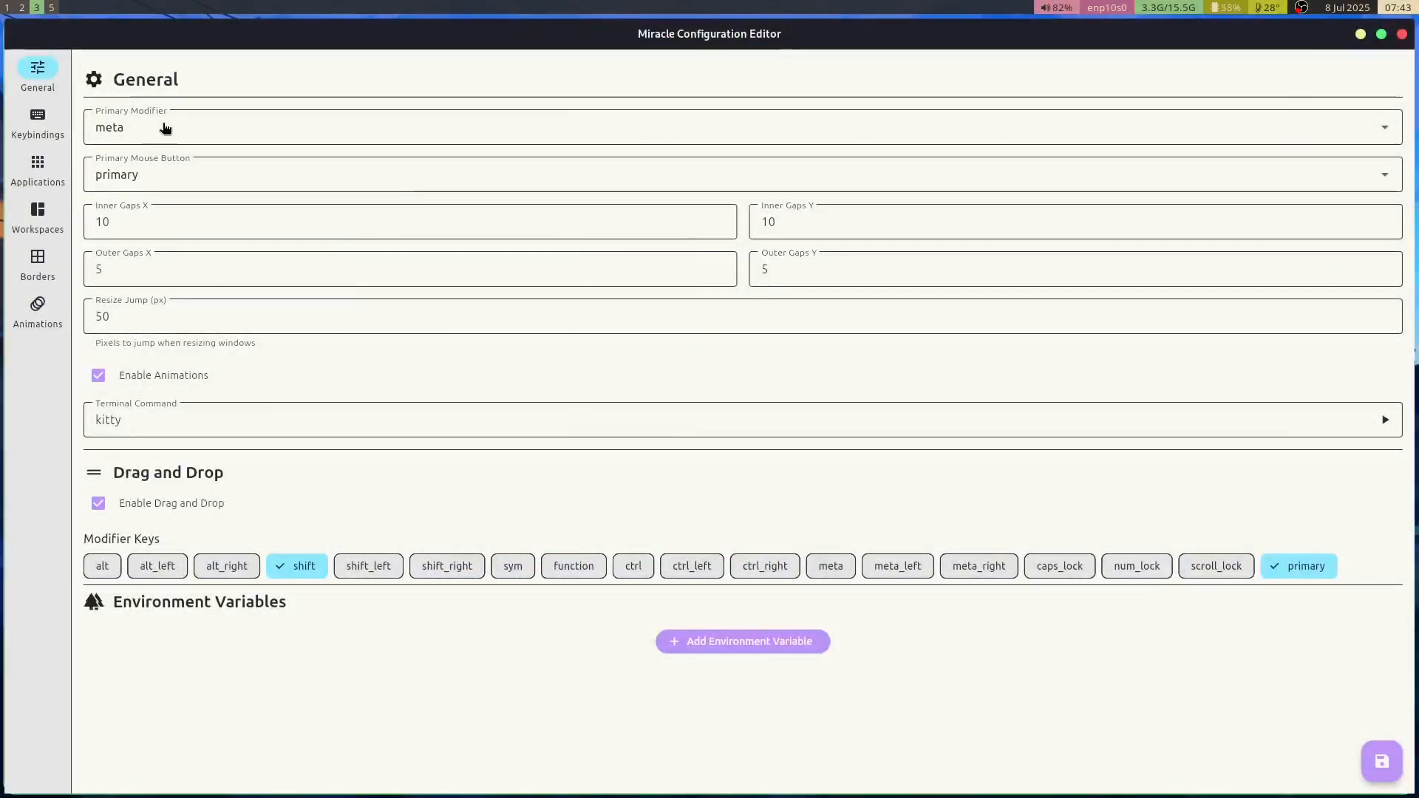
mouse_move(37, 119)
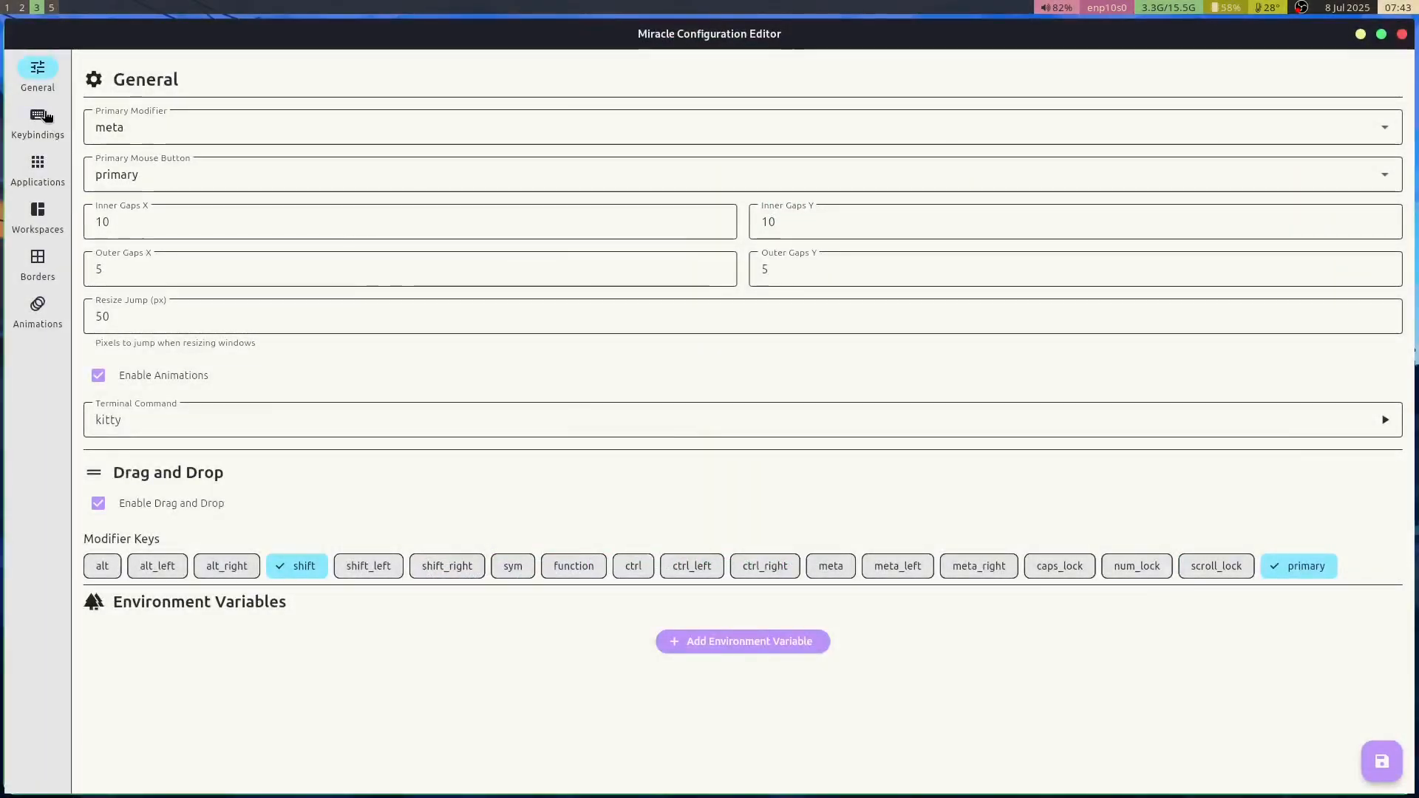
Browse Keybindings, Applications, Workspaces, Borders and Animations, then enlarge the border size in Borders
left_click(37, 123)
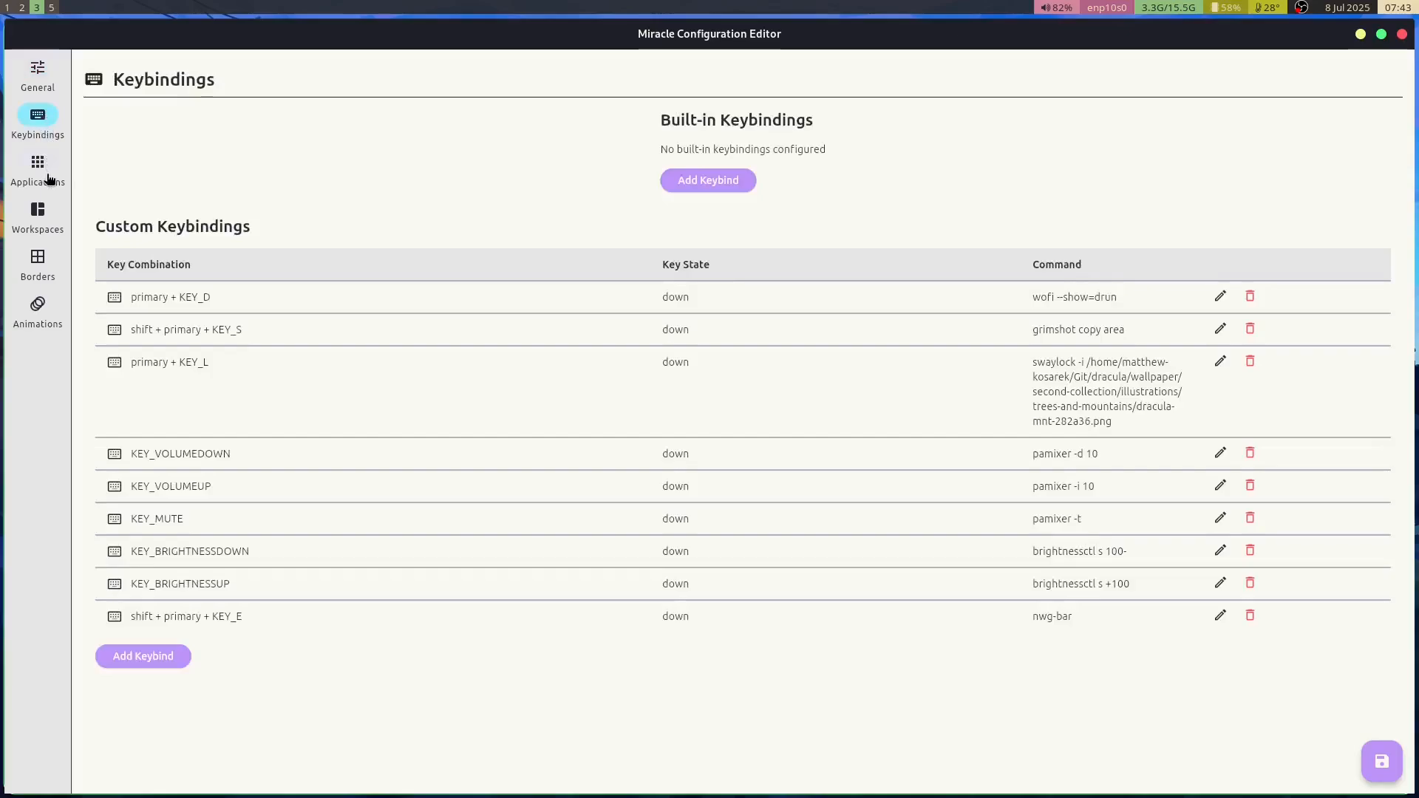
left_click(37, 168)
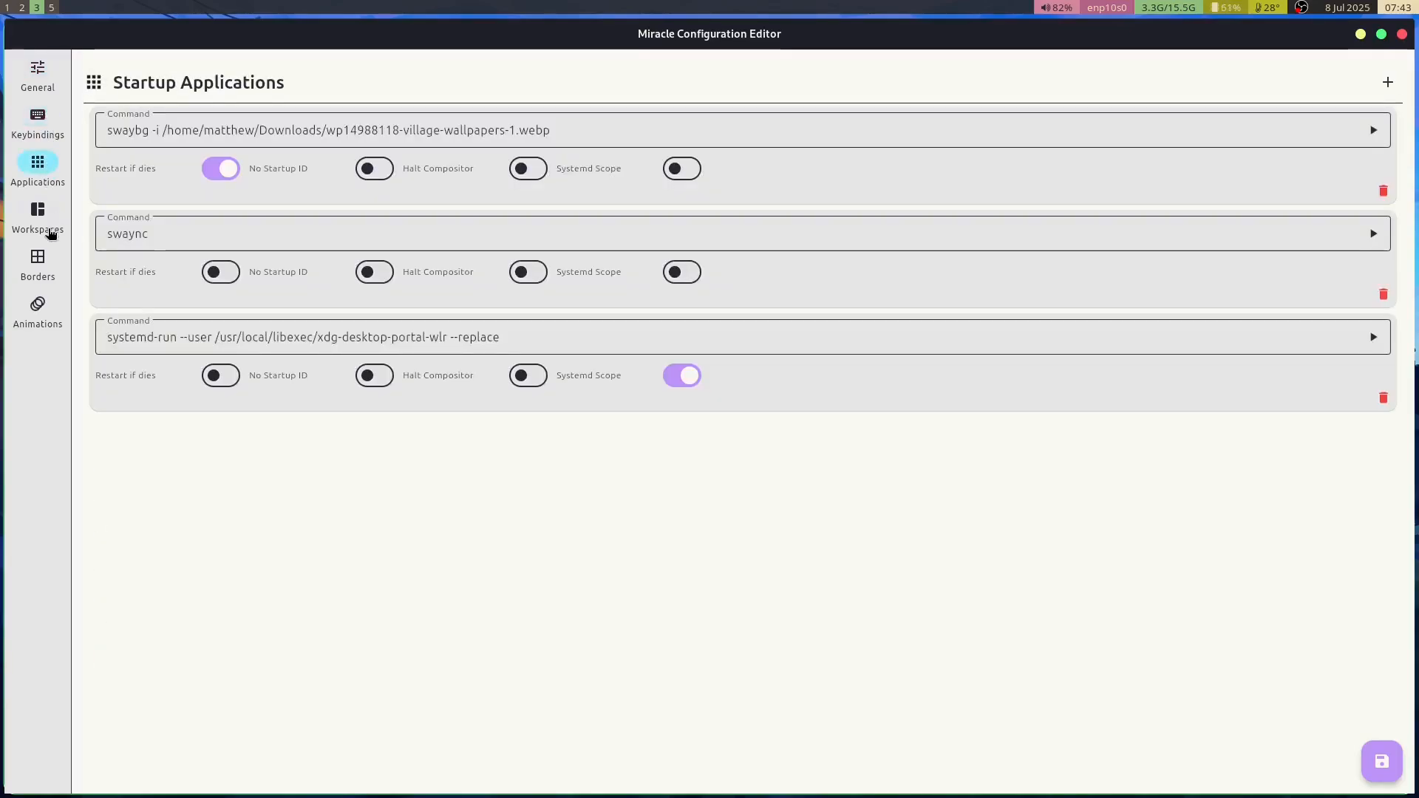
left_click(37, 214)
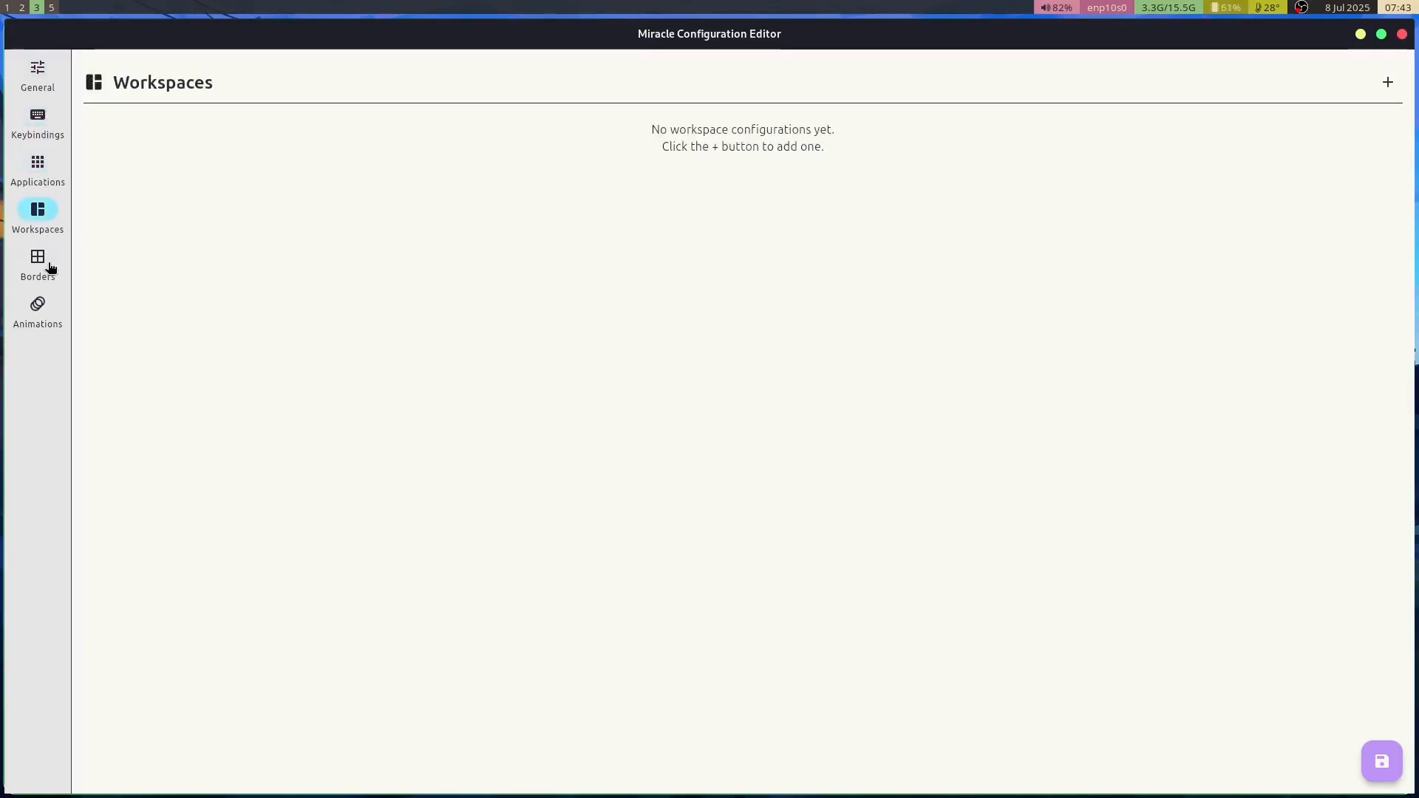
left_click(37, 263)
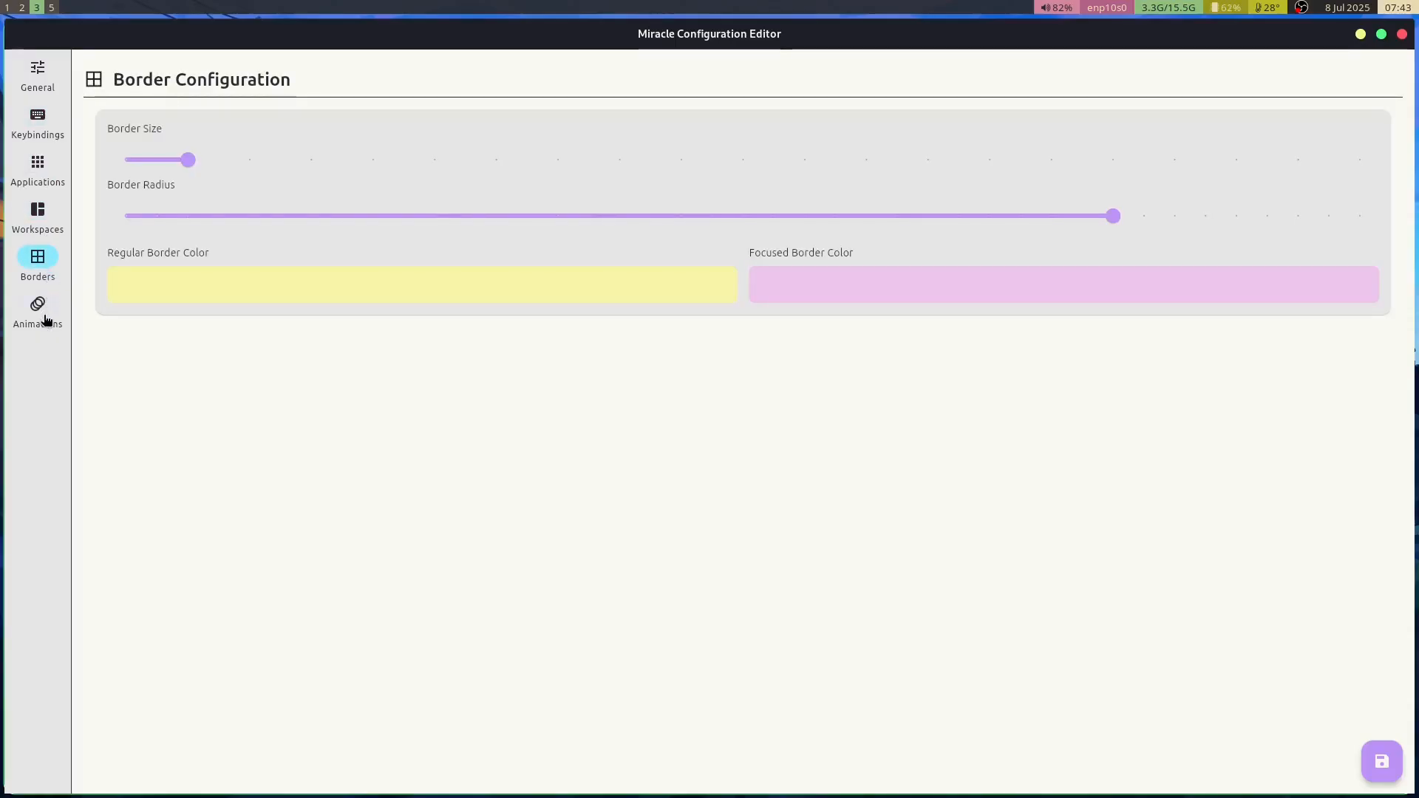
left_click(37, 310)
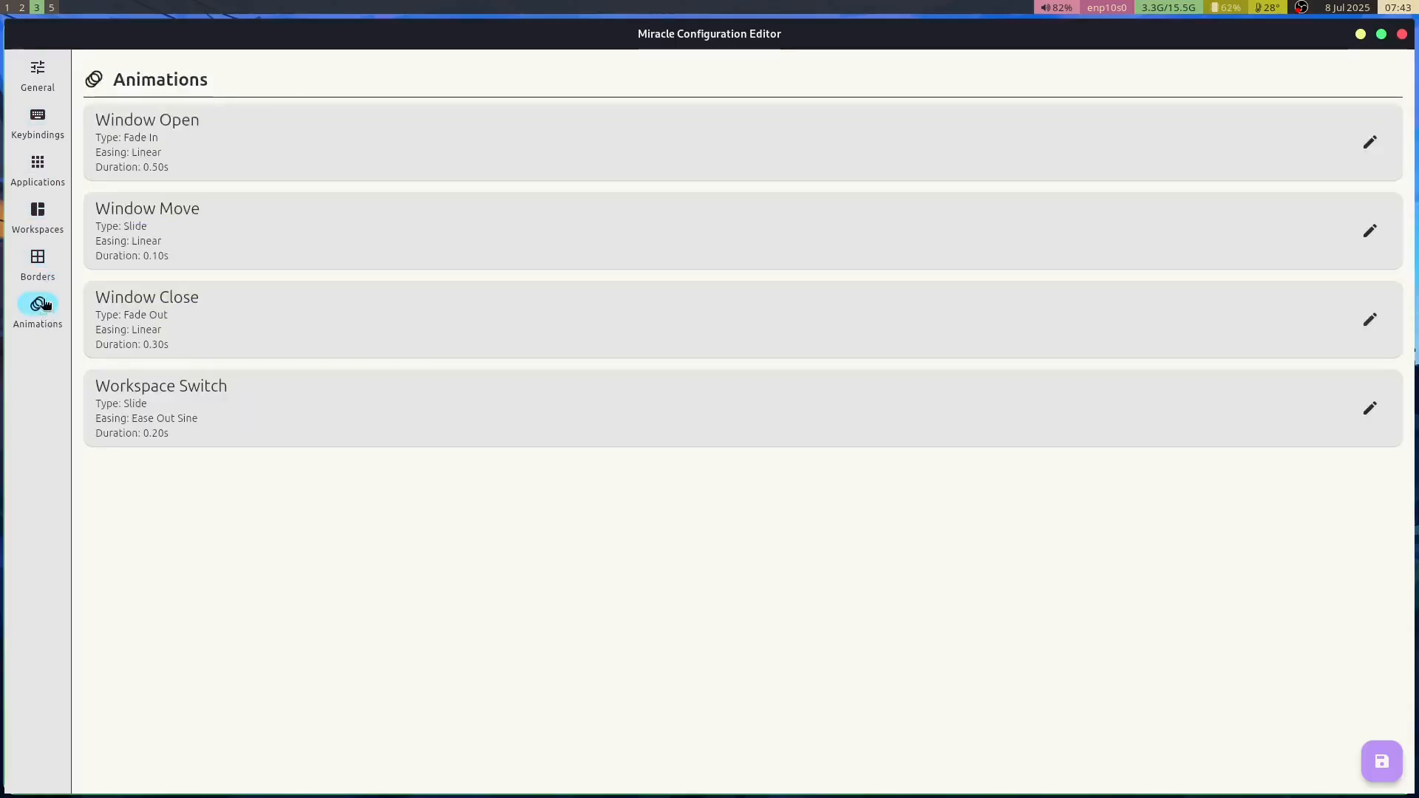
left_click(37, 263)
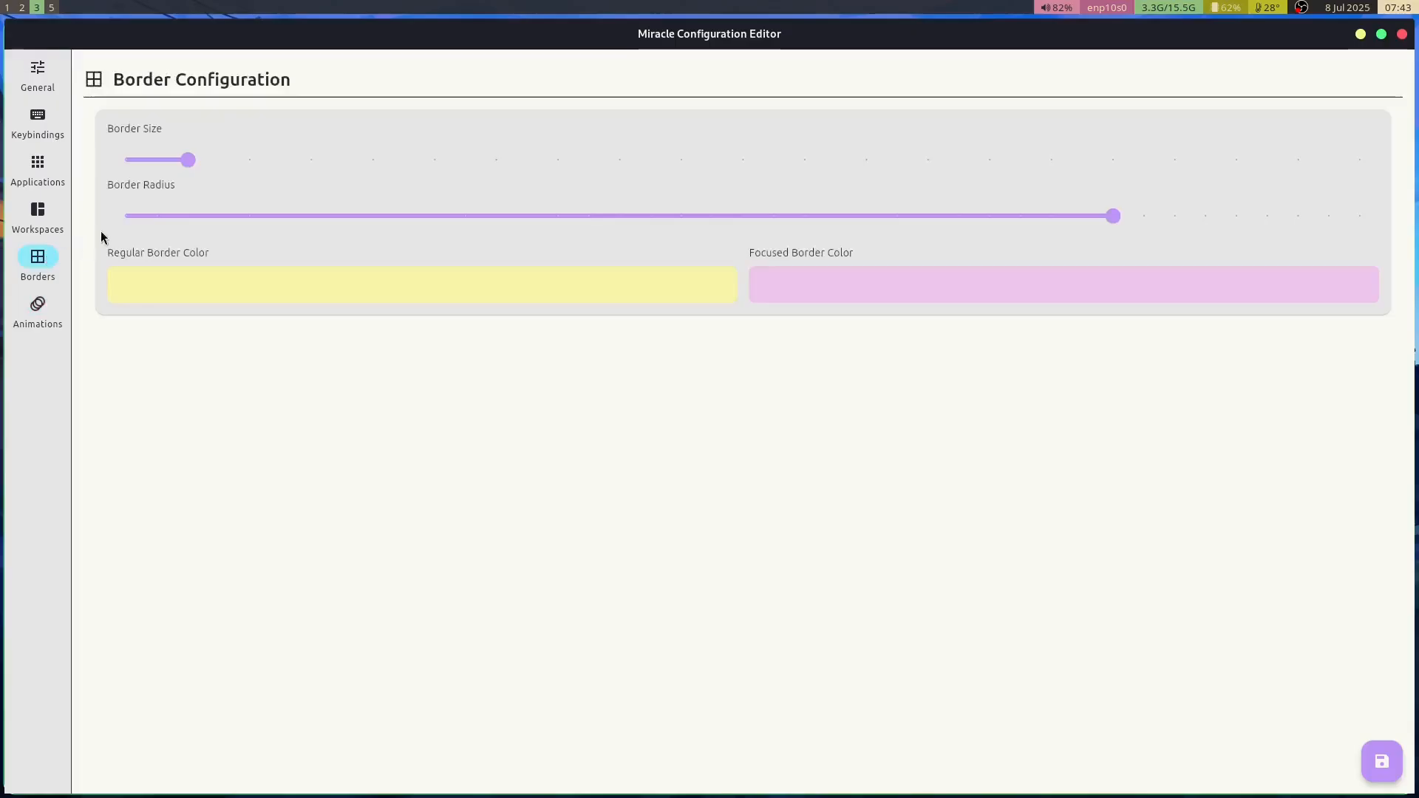
mouse_move(188, 160)
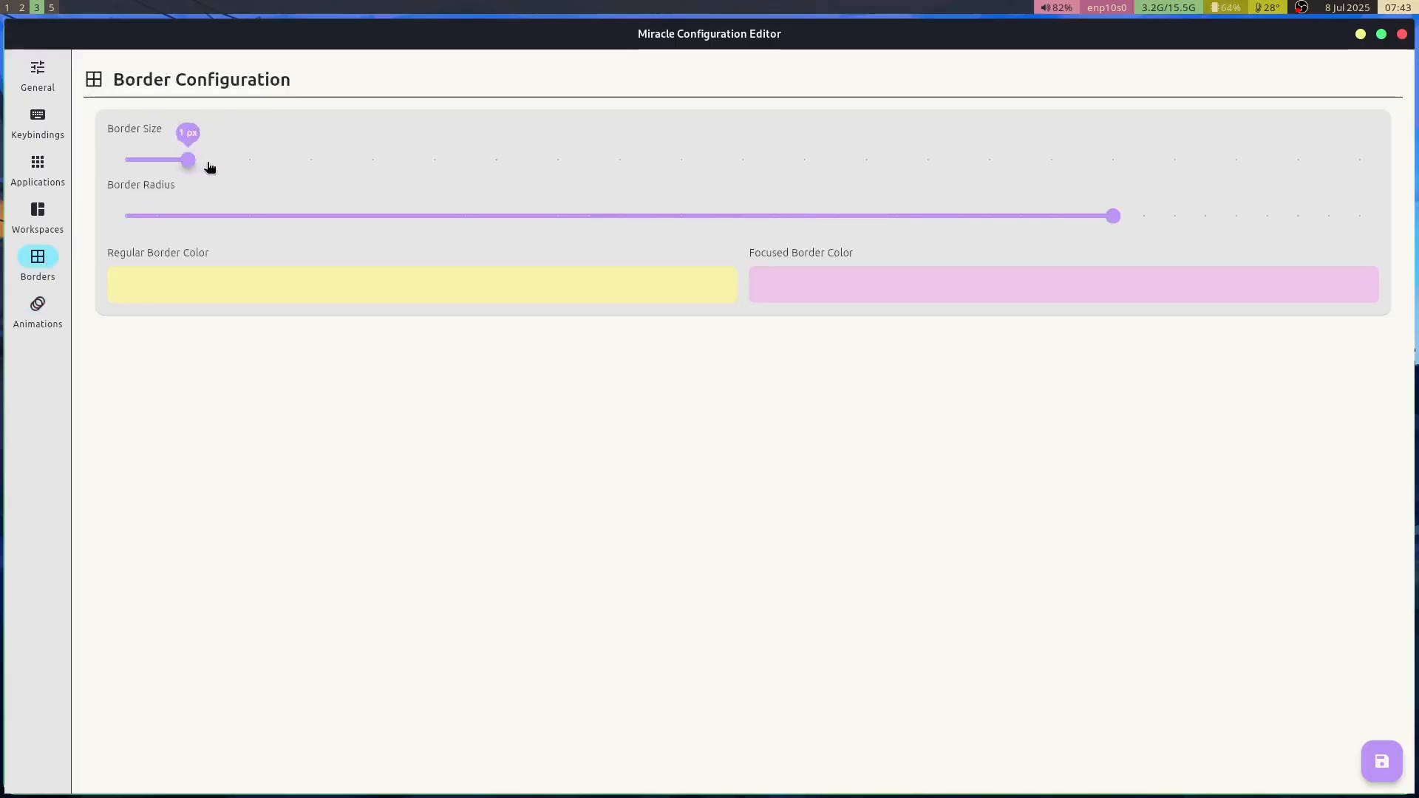
left_click_drag(188, 160, 434, 160)
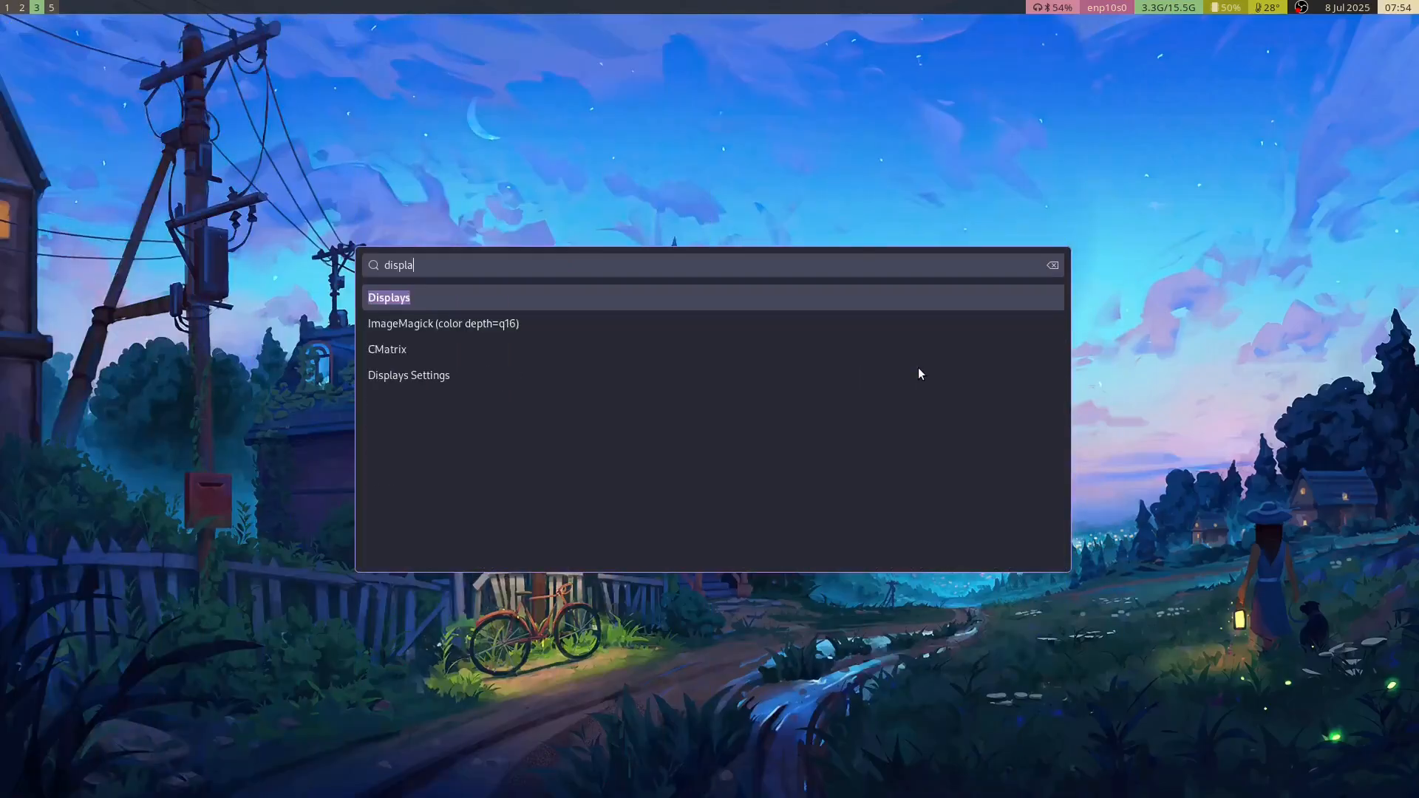
Launch the Displays application from the app launcher
left_click(389, 297)
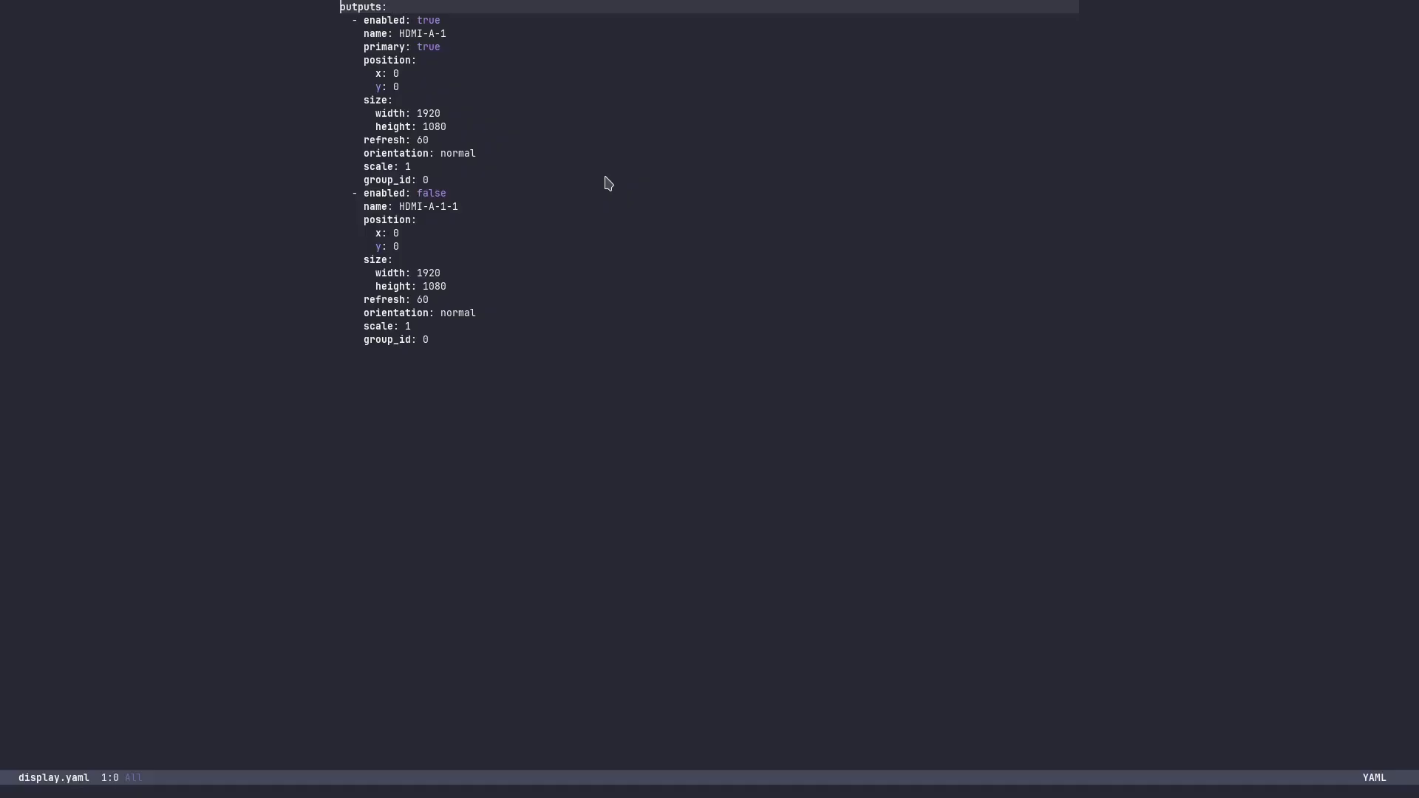
mouse_move(659, 271)
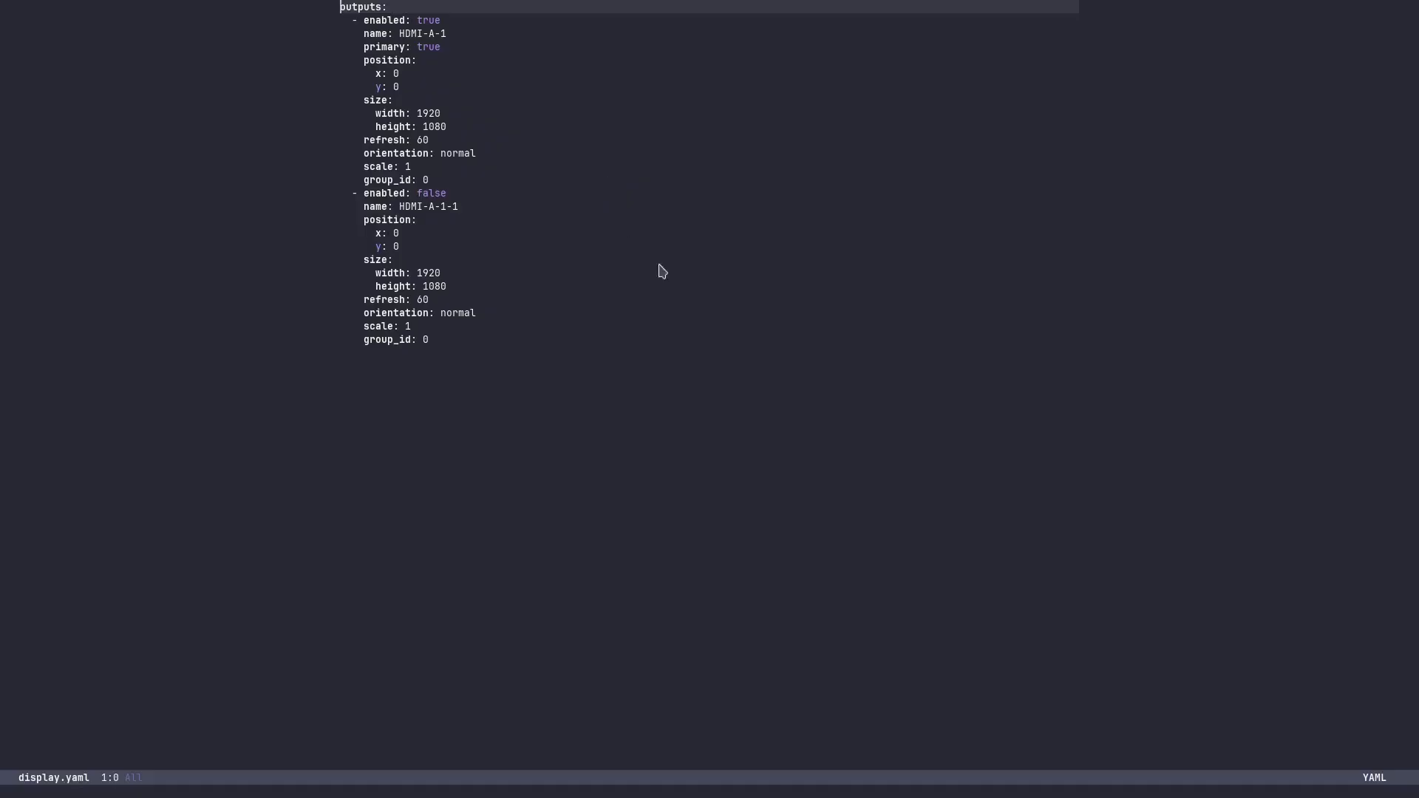
mouse_move(1074, 213)
type("miraclemsg \"fullscreen toggle\"")
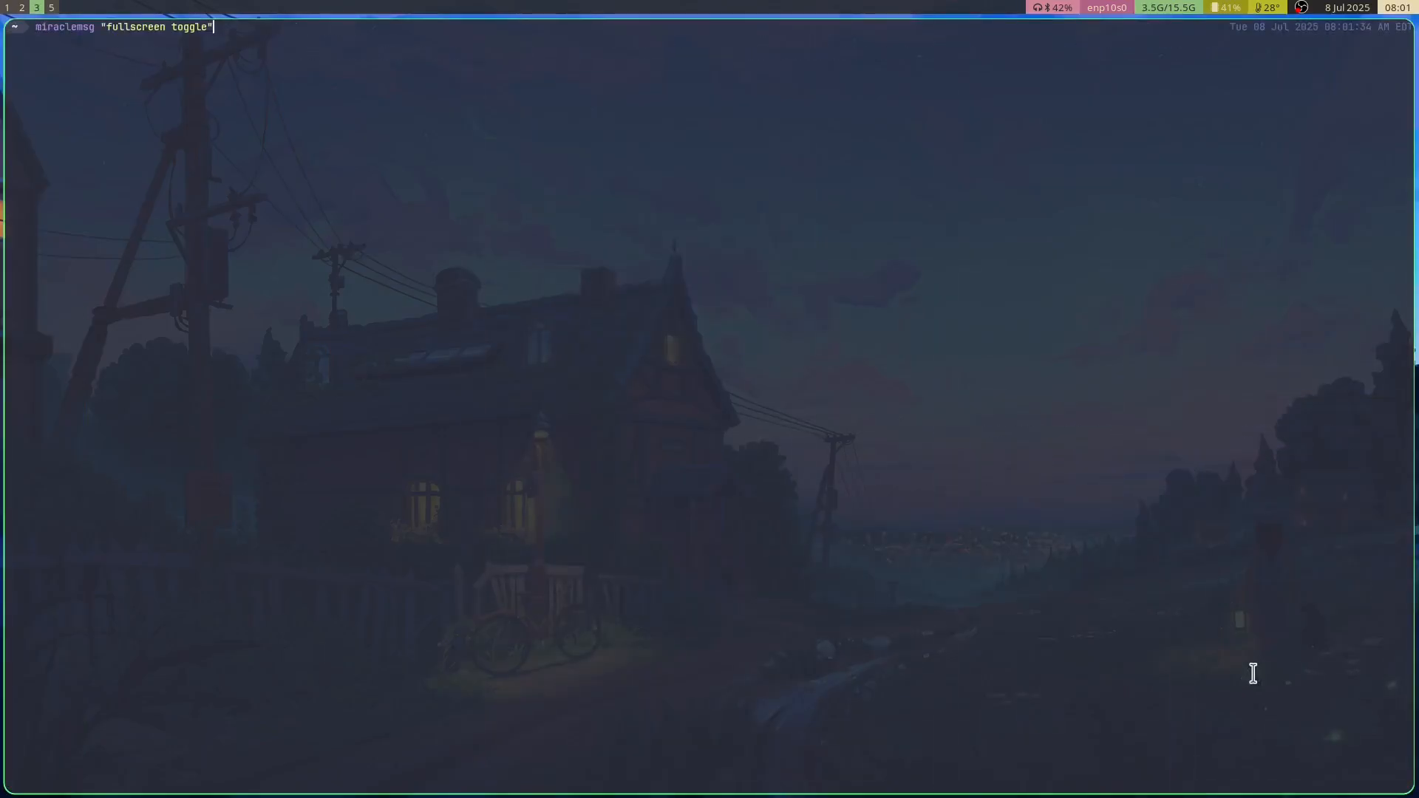
Run miraclemsg to toggle fullscreen on and off, then rename the workspace to "hi"
key("Return")
type("miraclemsg \"fullscreen toggle\"")
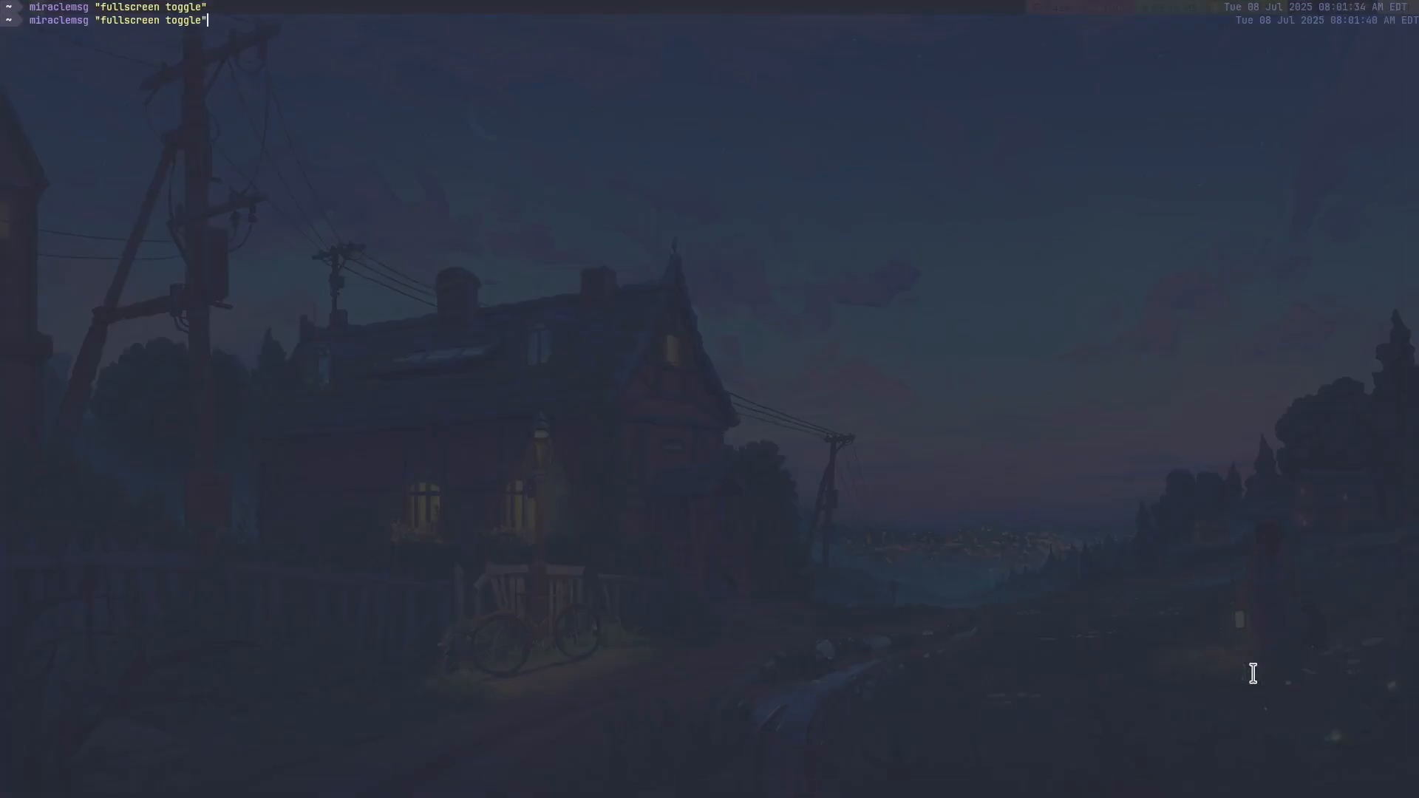
key("Return")
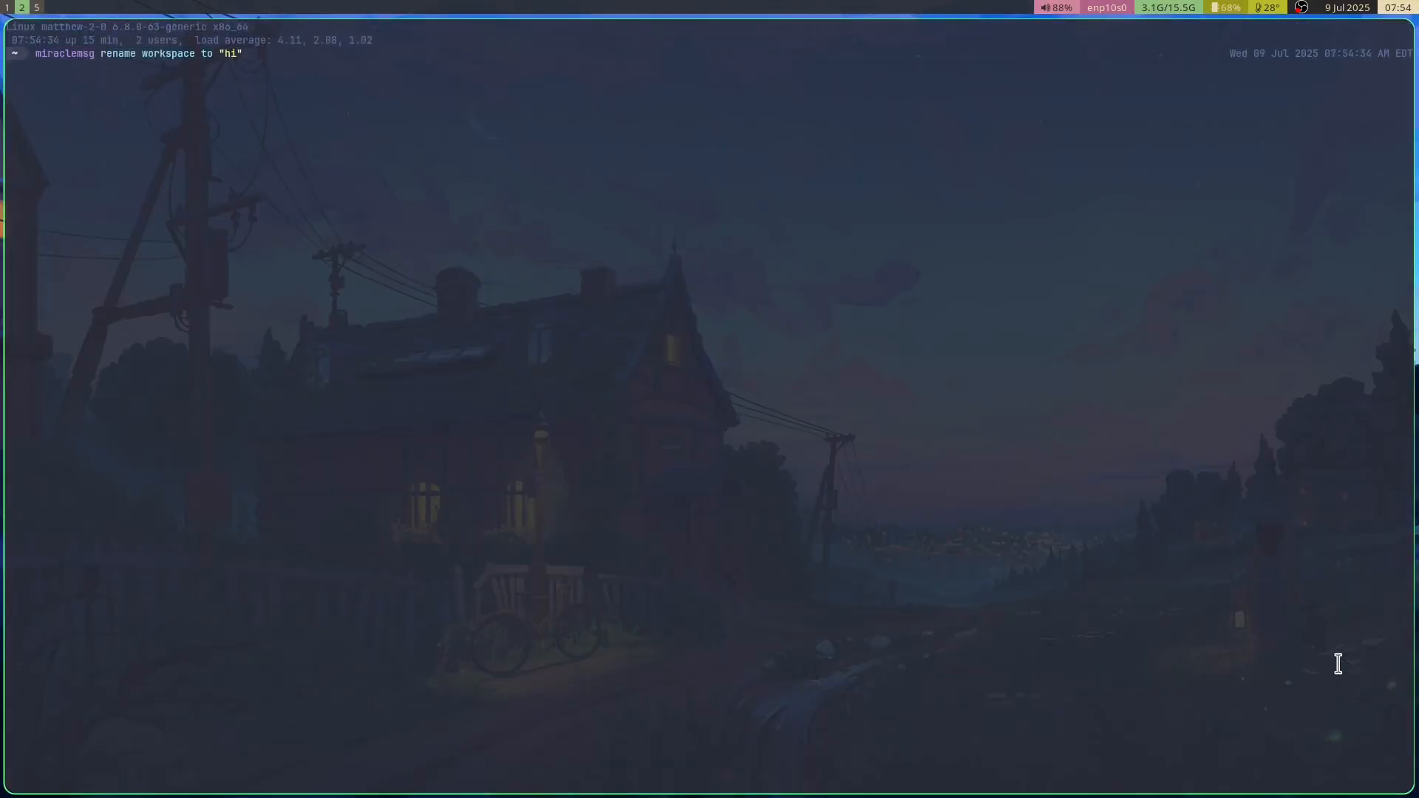
key("Return")
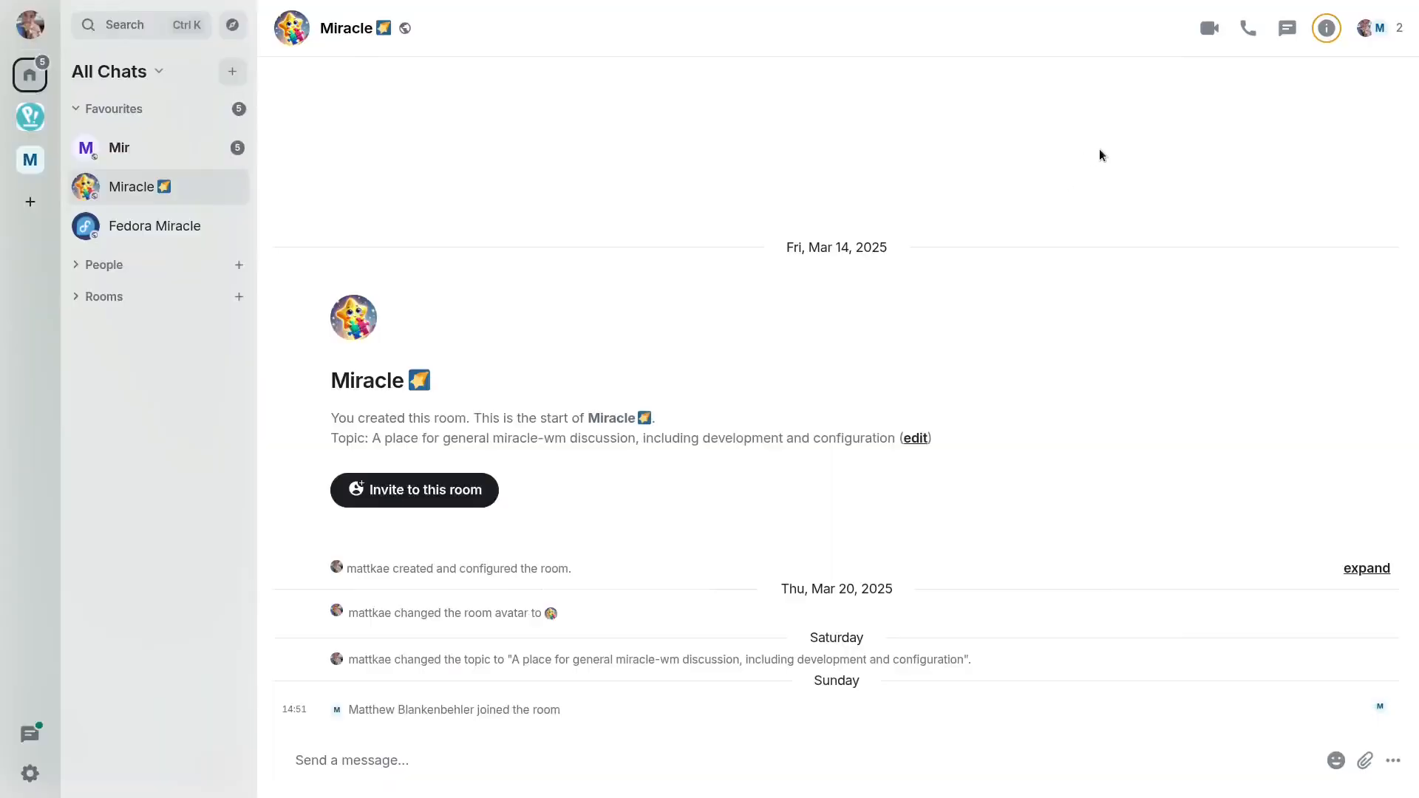
mouse_move(1324, 27)
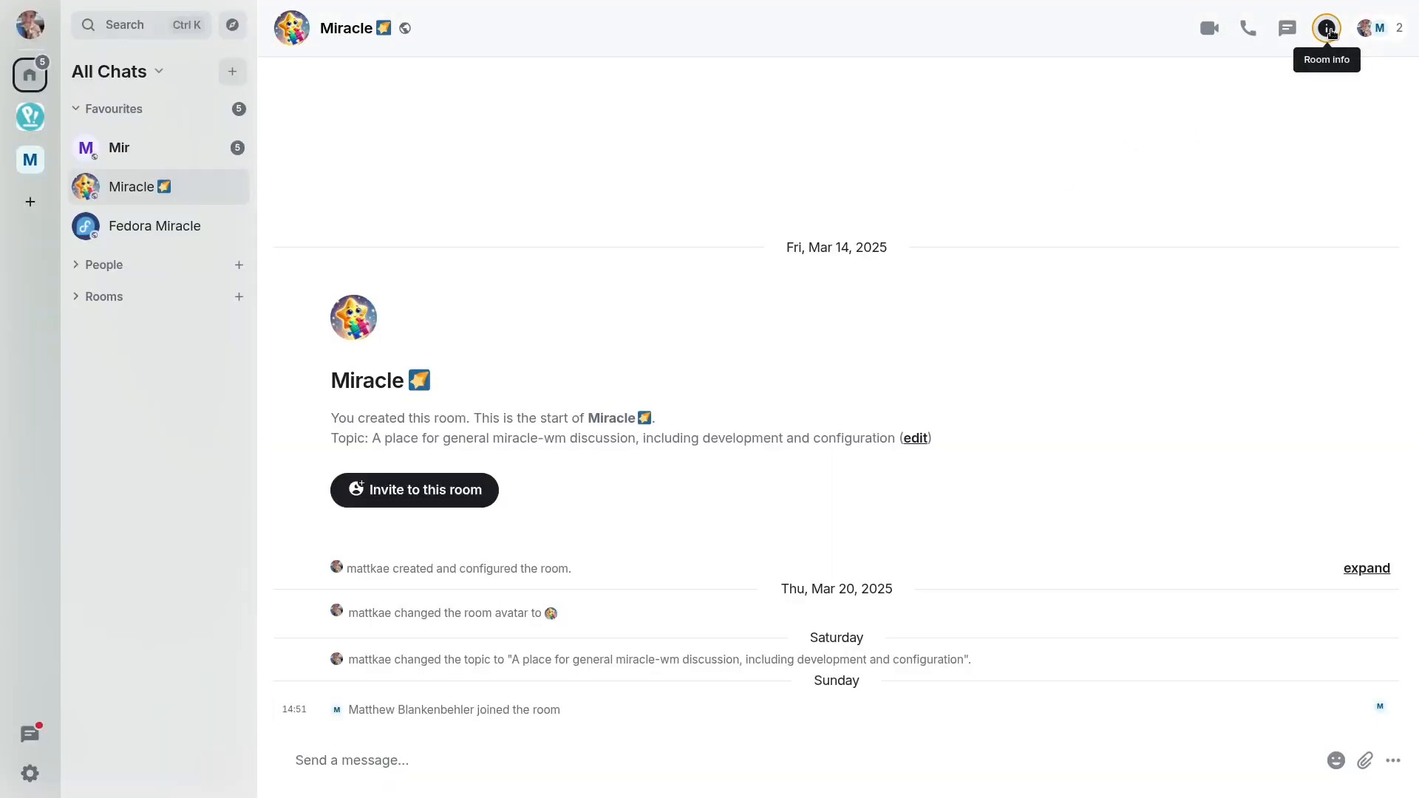
Show the Miracle room's info panel with its public address and topic
left_click(1326, 28)
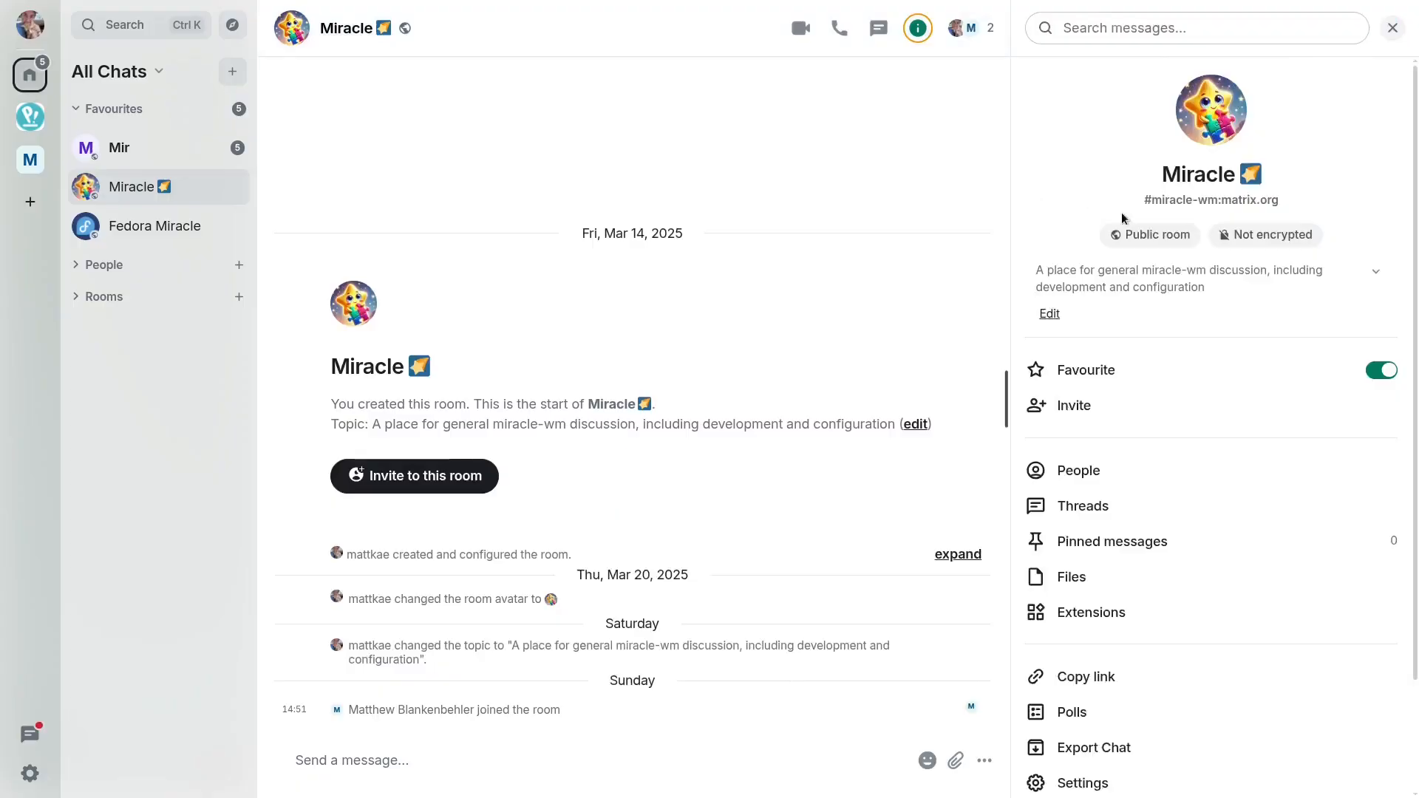
mouse_move(1094, 215)
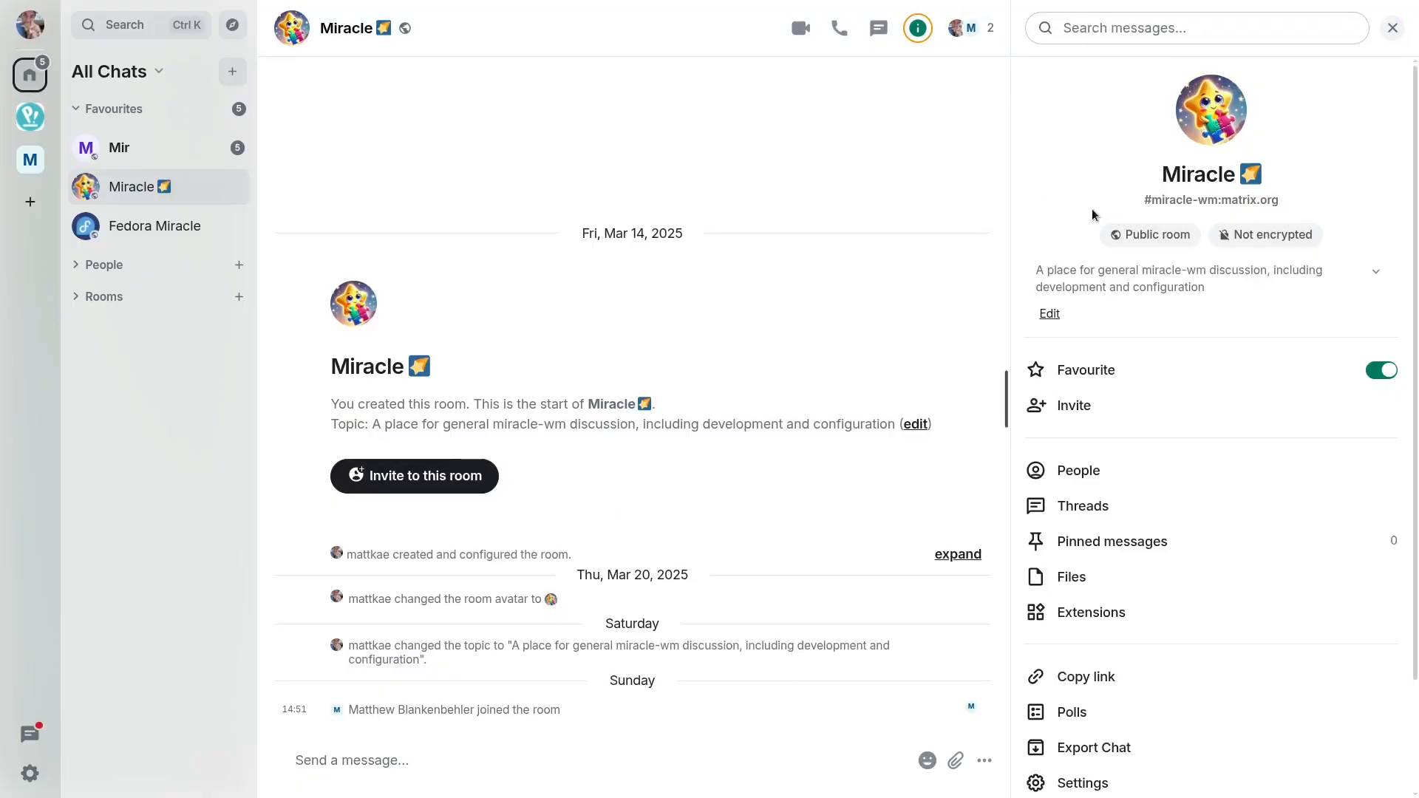
mouse_move(1083, 284)
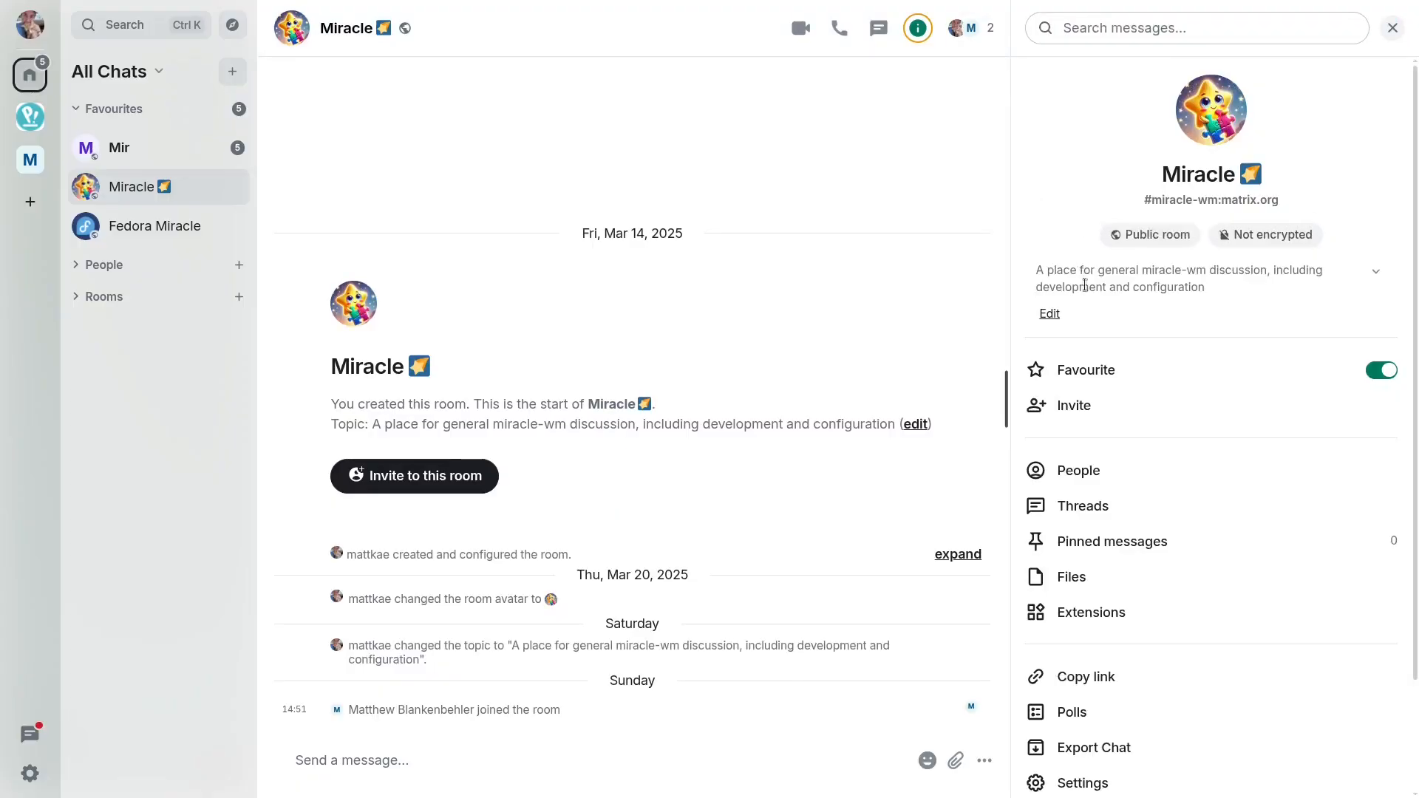
mouse_move(1121, 315)
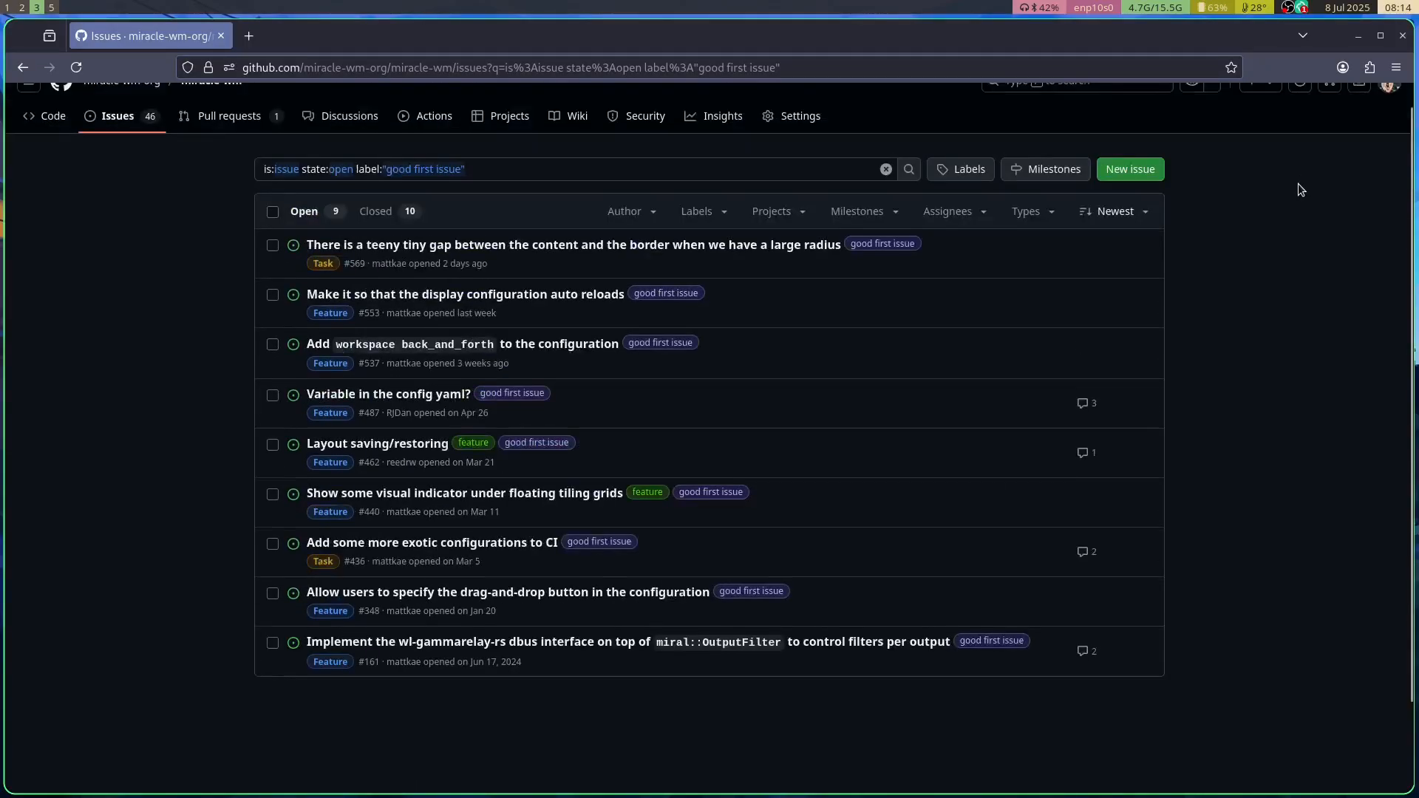
Scroll the miracle-wm open issues filtered by the good first issue label
scroll("up", 3)
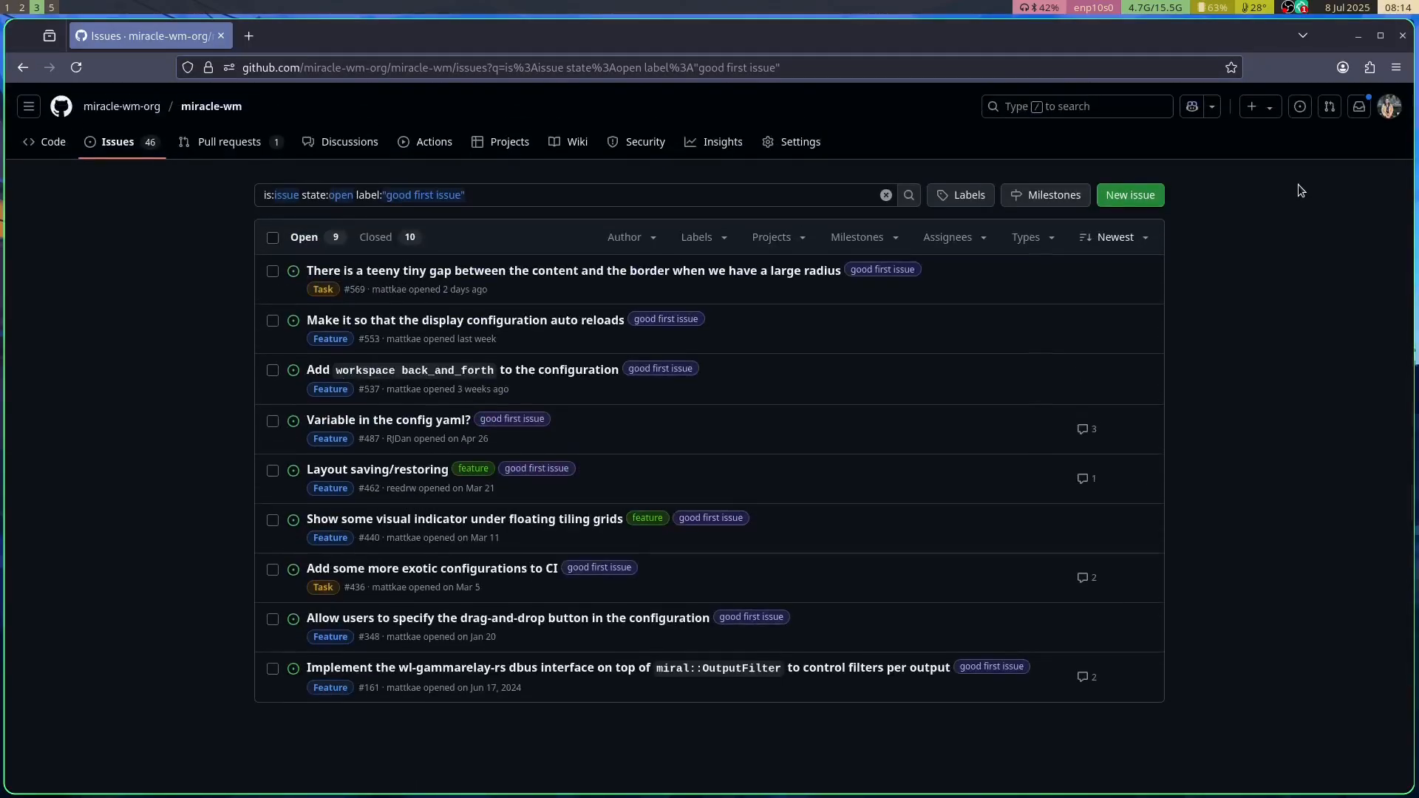